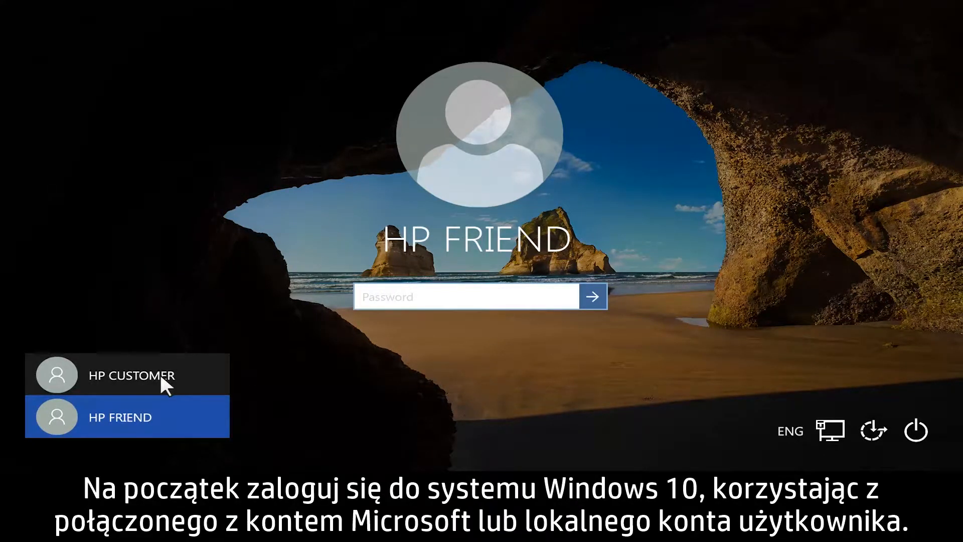
Sign in to the HP CUSTOMER account with its password from the lock screen.
{"action": "left_click", "coordinate": [133, 374]}
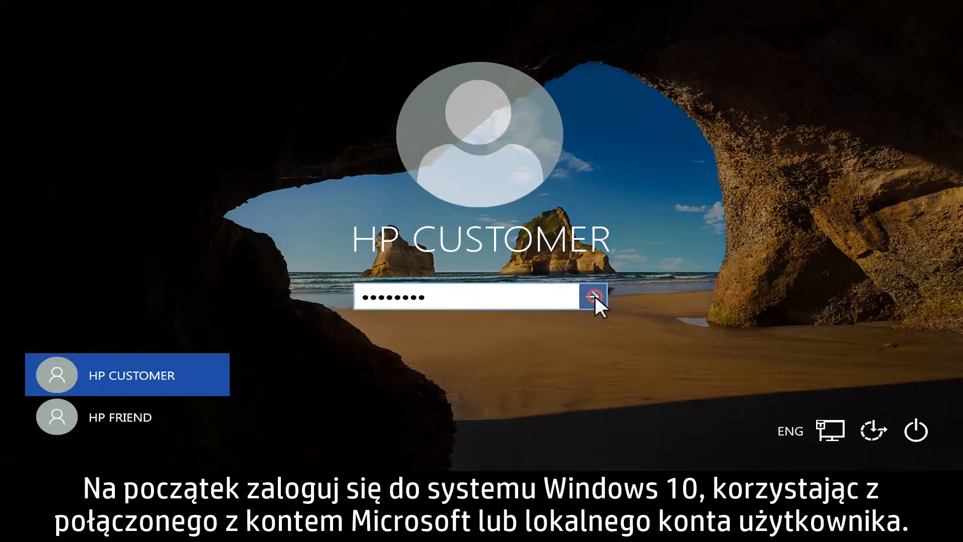
{"action": "left_click", "coordinate": [595, 297]}
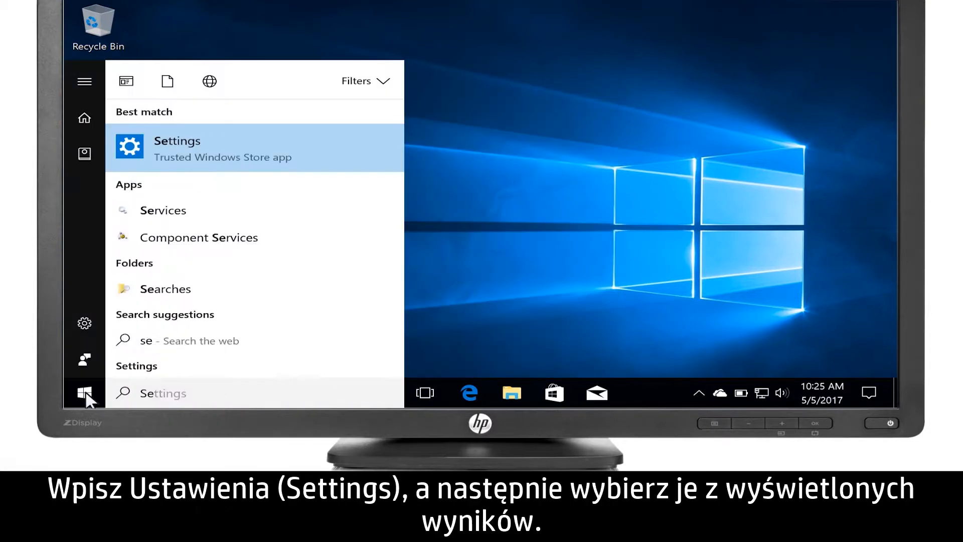
Search 'Settings' in Start and launch the Settings app.
{"action": "type", "text": "ttings"}
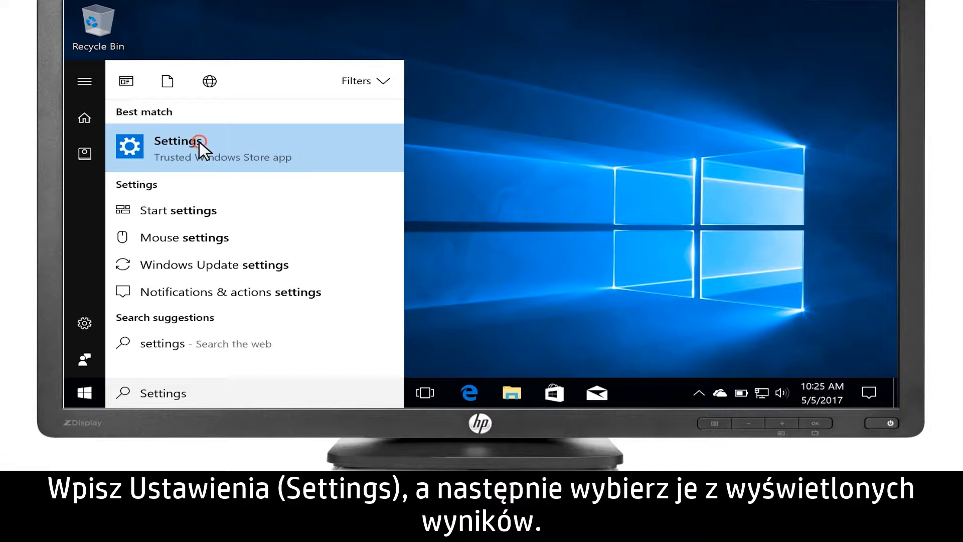
{"action": "left_click", "coordinate": [178, 147]}
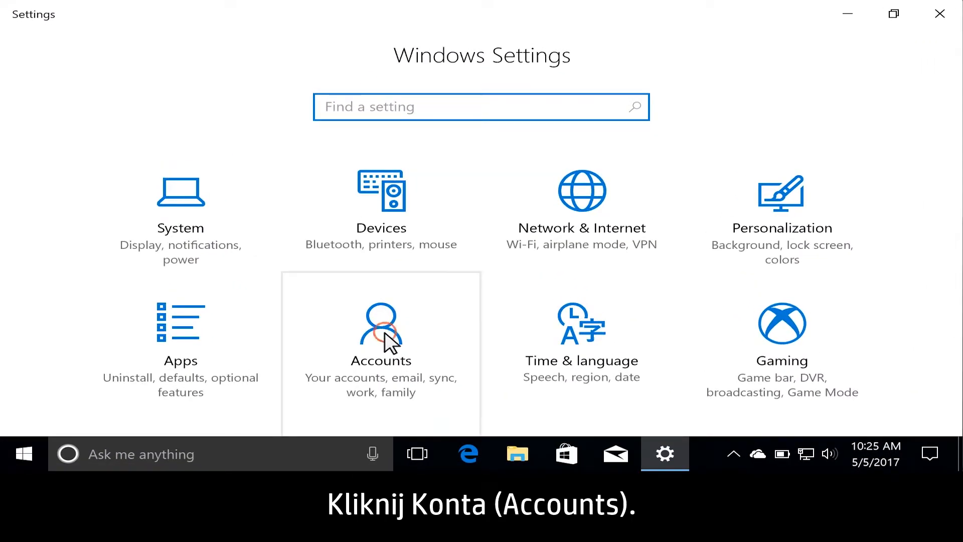
Go to Accounts > Sign-in options and choose Add under PIN.
{"action": "left_click", "coordinate": [380, 338]}
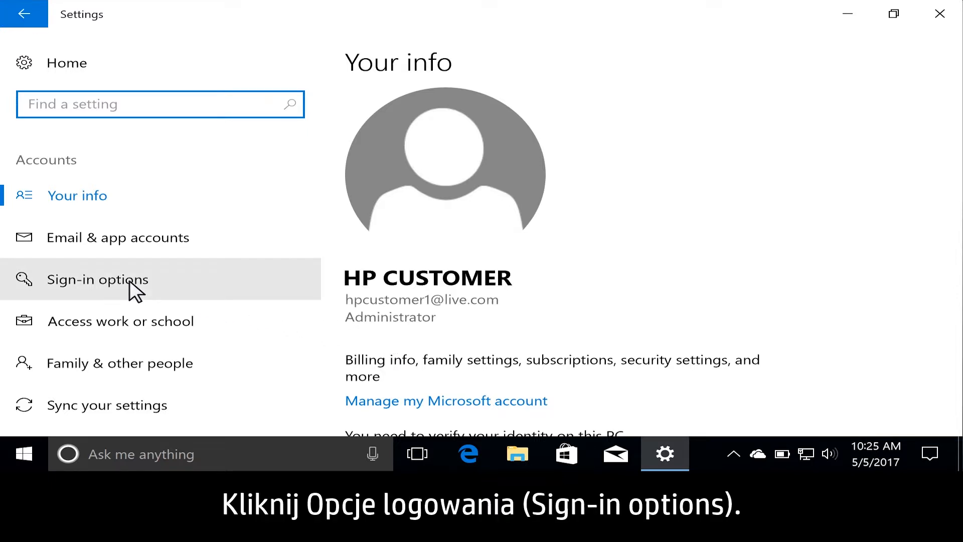
{"action": "left_click", "coordinate": [96, 280]}
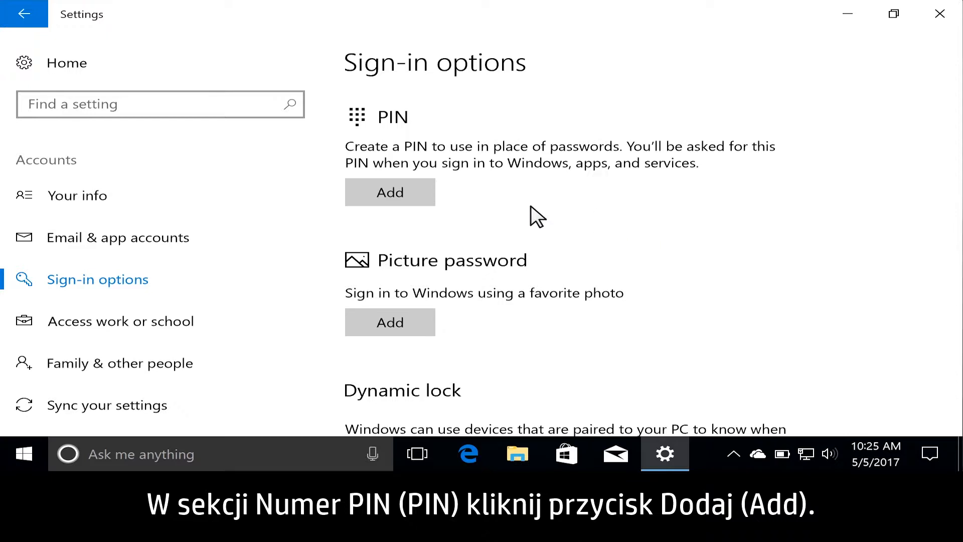
{"action": "left_click", "coordinate": [390, 192]}
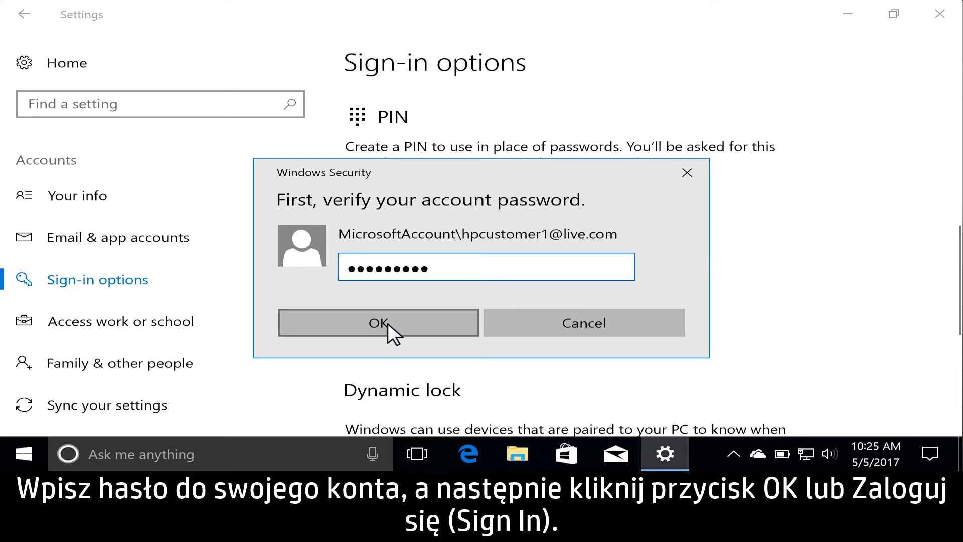
Confirm the account password in the Windows Security prompt.
{"action": "left_click", "coordinate": [377, 322]}
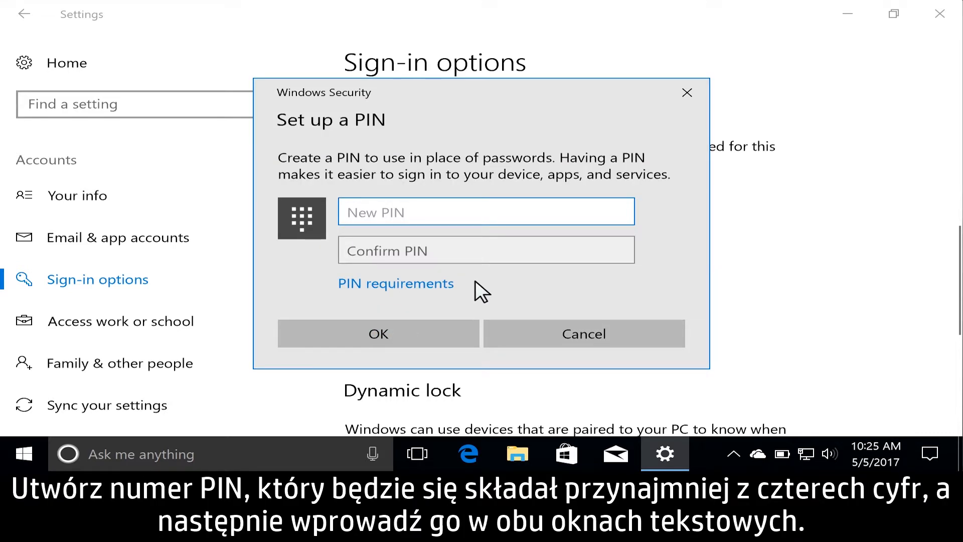
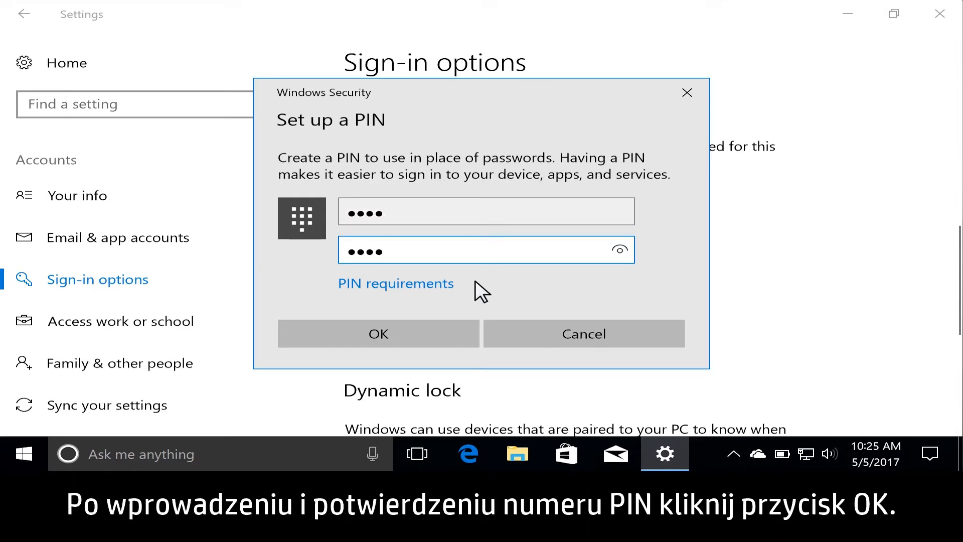
{"action": "mouse_move", "coordinate": [379, 333]}
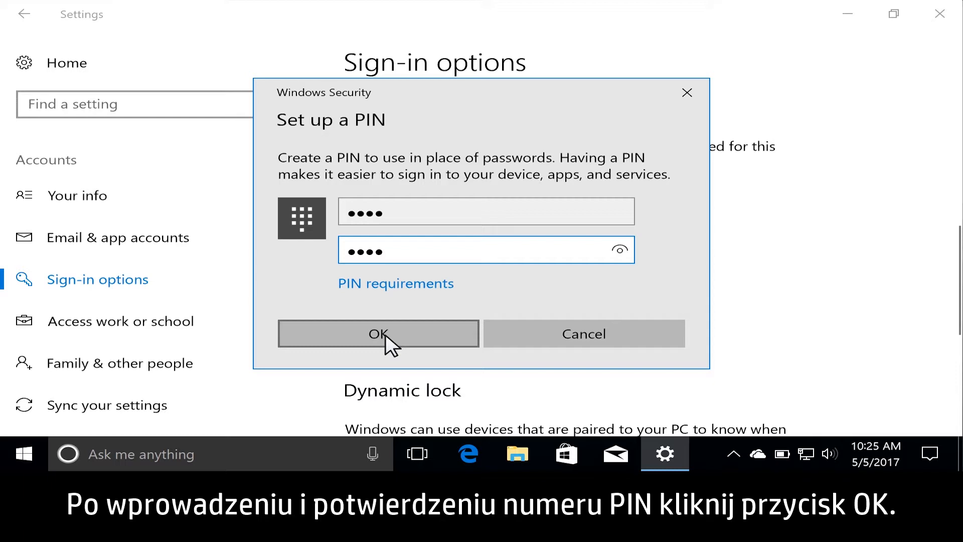
{"action": "left_click", "coordinate": [378, 334]}
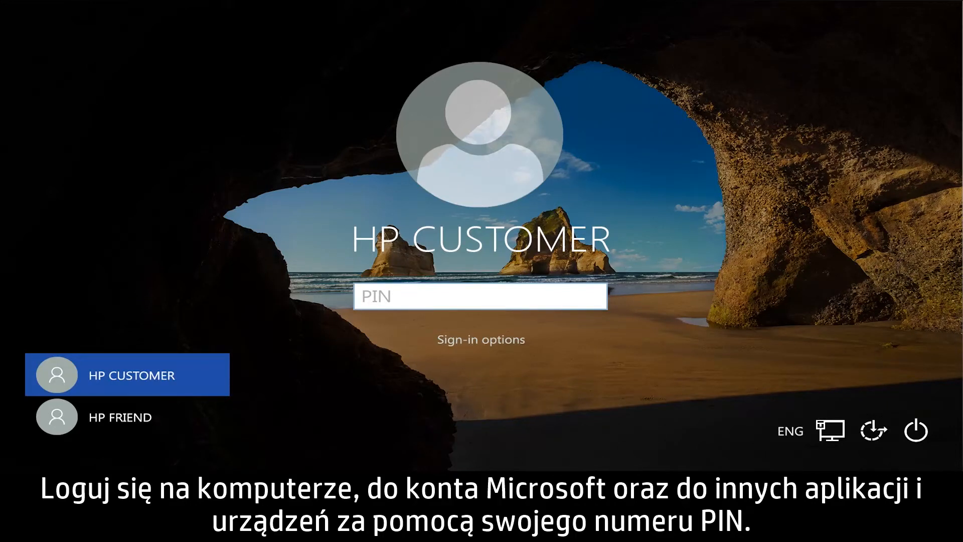
Begin entering the new PIN on the lock screen to sign in.
{"action": "type", "text": "1"}
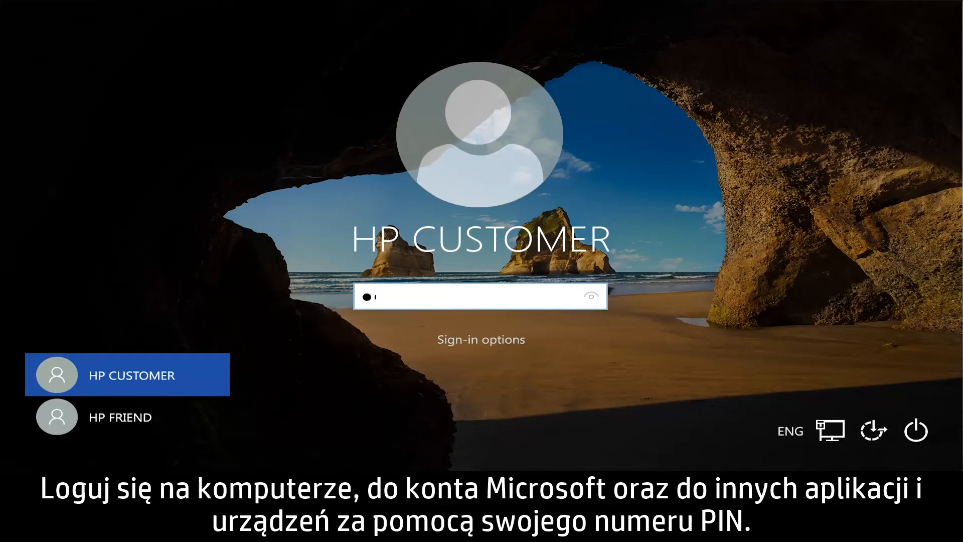